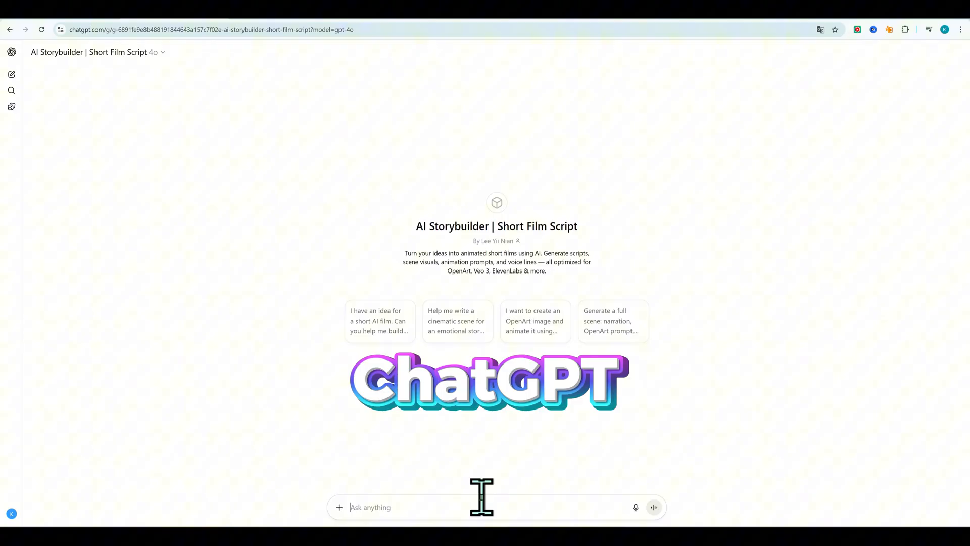
- Ask ChatGPT for a short Pixar-style 3D film about two siblings getting ready for school
text(I want to create a short pixar-style 3d animated film about two siblings getting ready for school in the morning. Each character should speak in separate shots so I can use a lip sync tool like ElevenLabs. The story should be natural with dialogue that sounds like everyday life. I want the full story broken into 5 short scenes.)
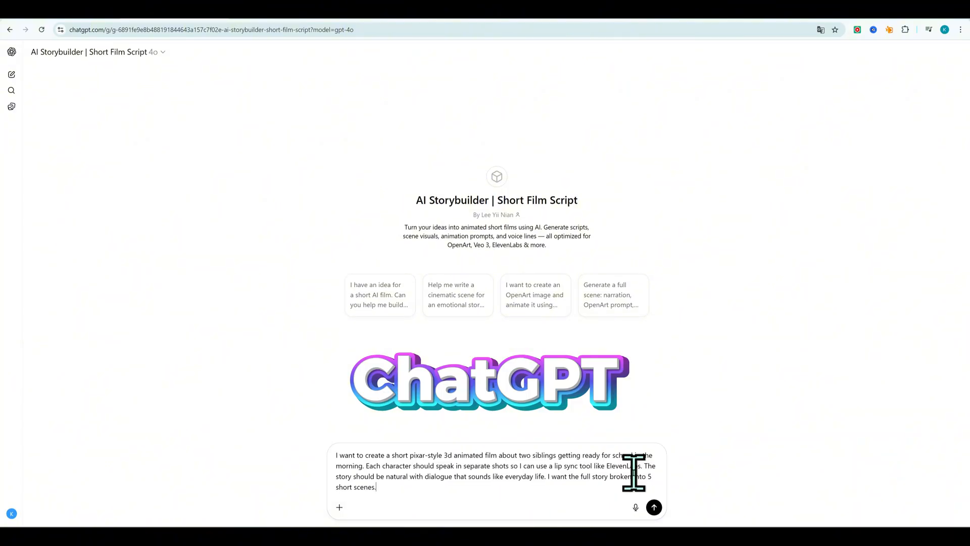
mouse_move(680, 511)
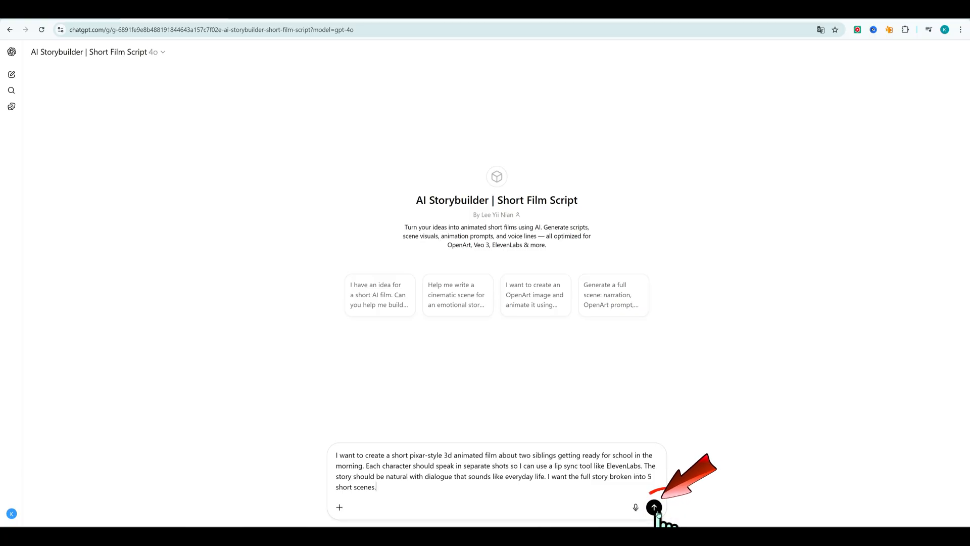
click(653, 507)
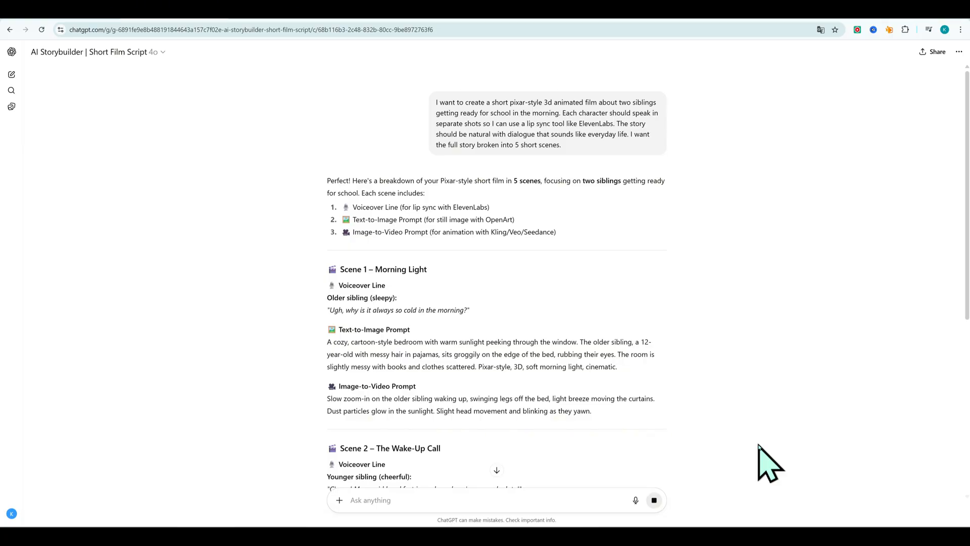
- Scroll through Scenes 1–5 with their voiceover, image and video prompts
scroll(down, 3)
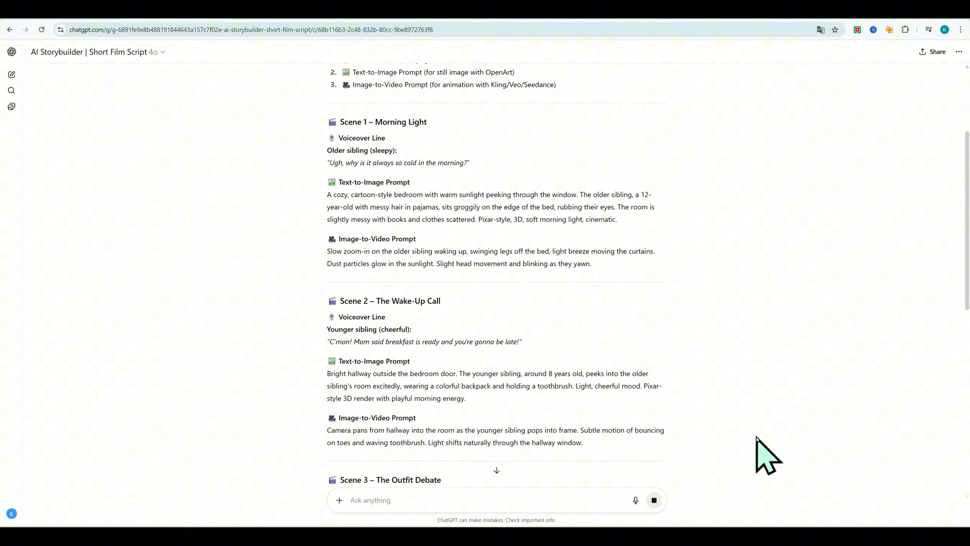
scroll(down, 3)
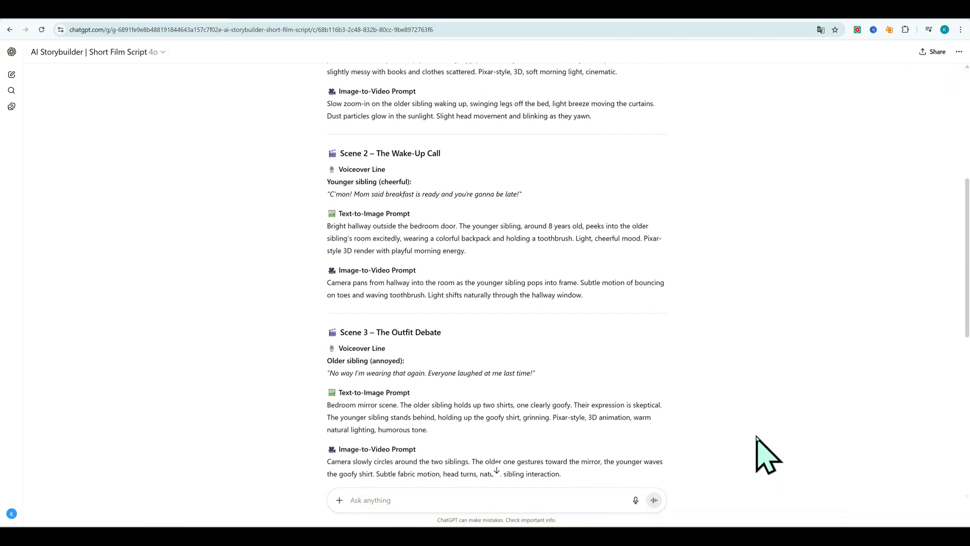
scroll(down, 3)
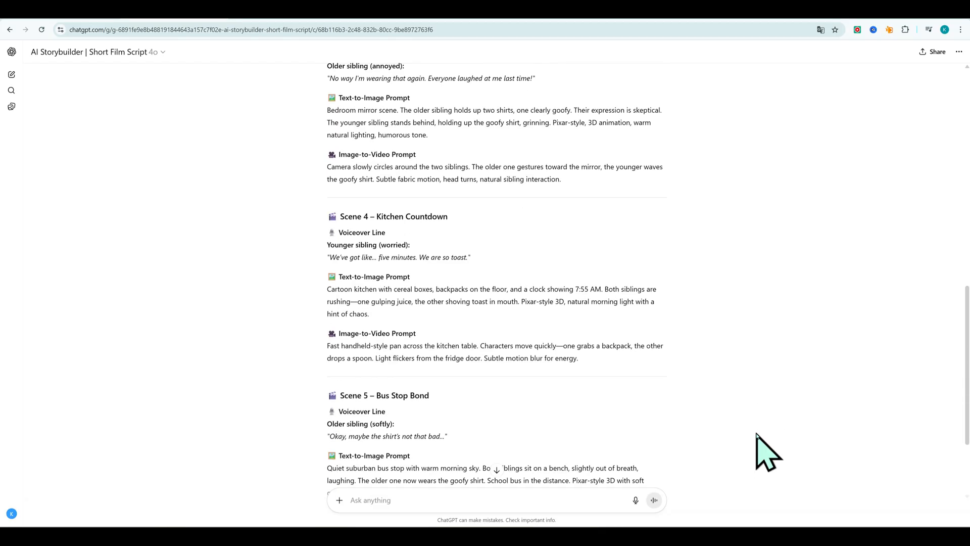
scroll(down, 3)
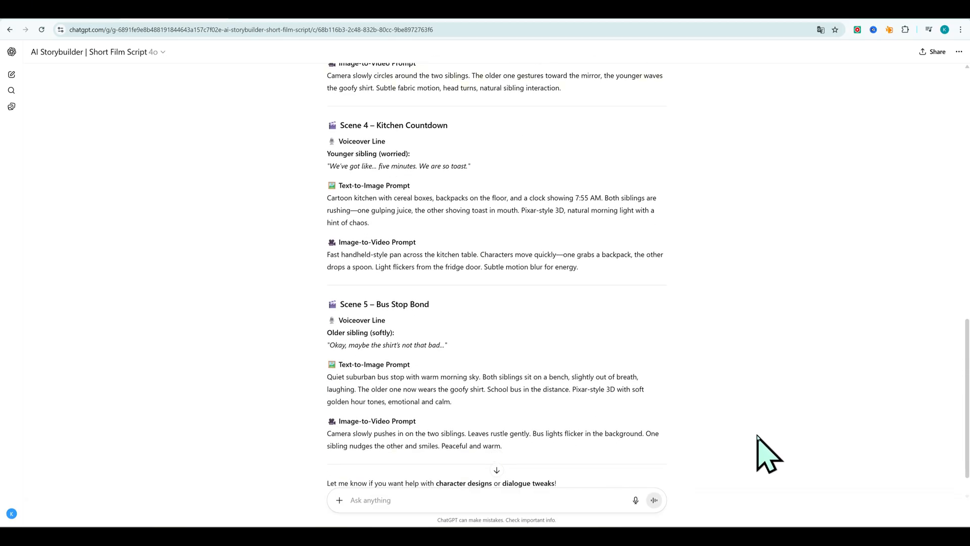
scroll(down, 3)
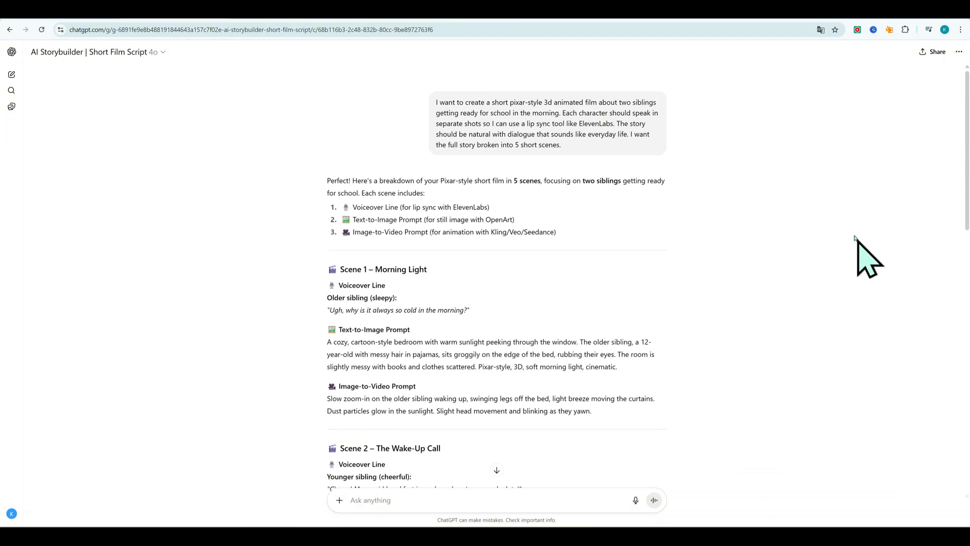
scroll(down, 3)
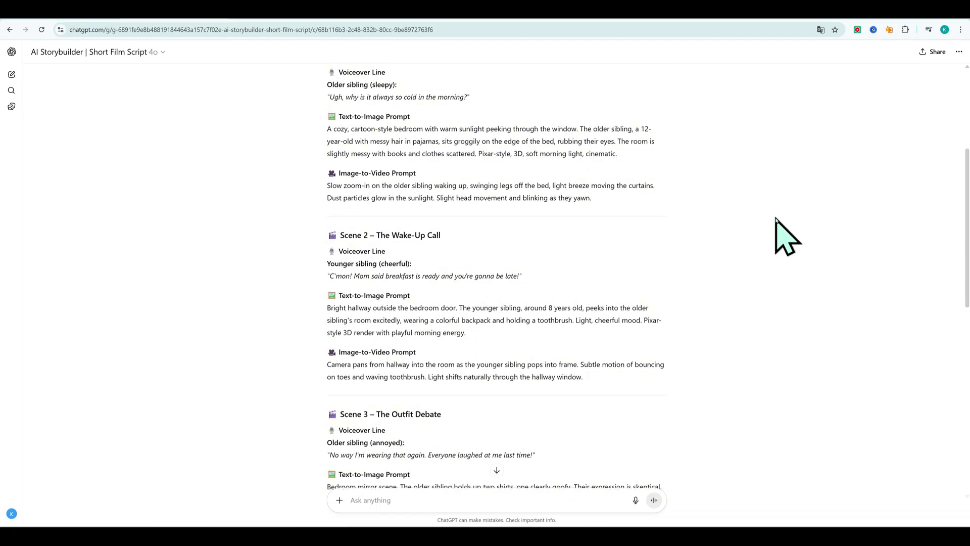
scroll(down, 3)
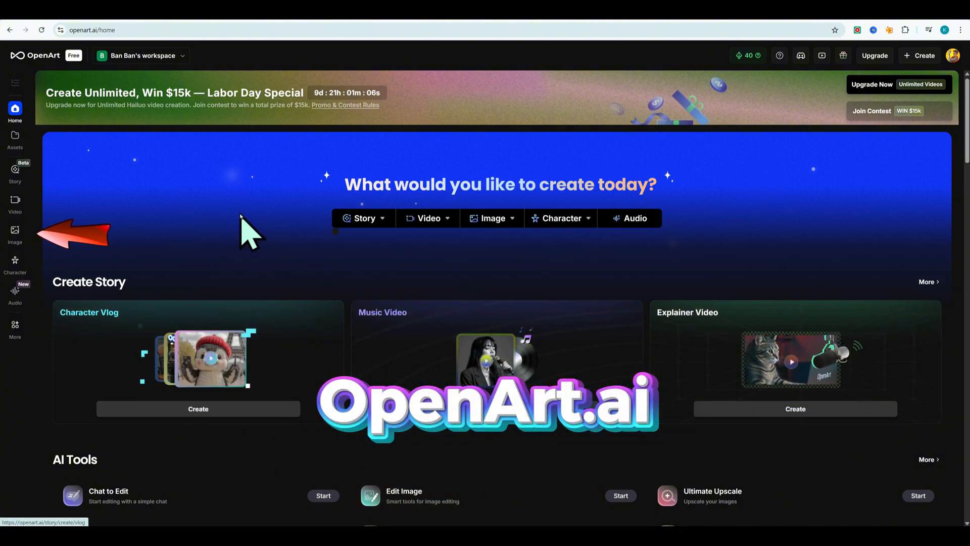
- Open OpenArt's image creation page and select the Flux (dev) model
click(14, 230)
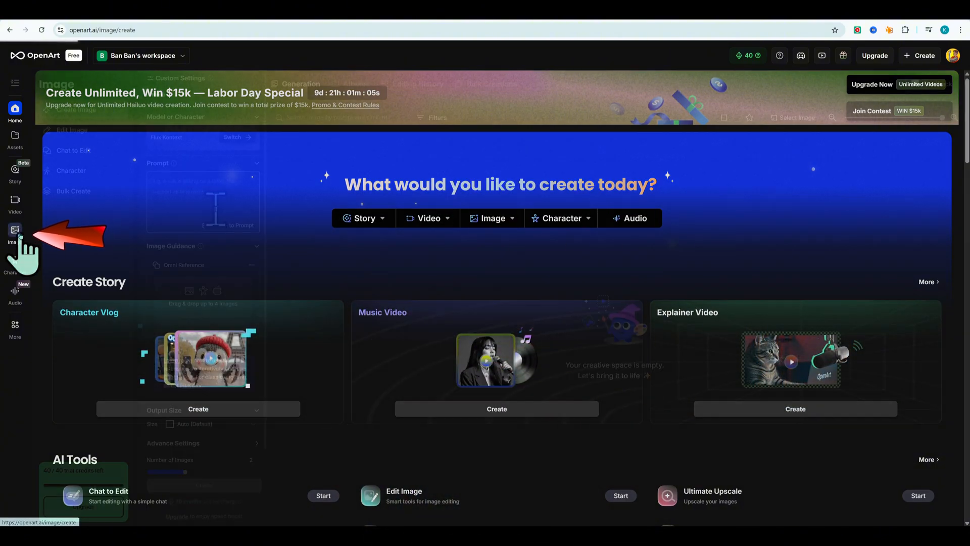
click(14, 231)
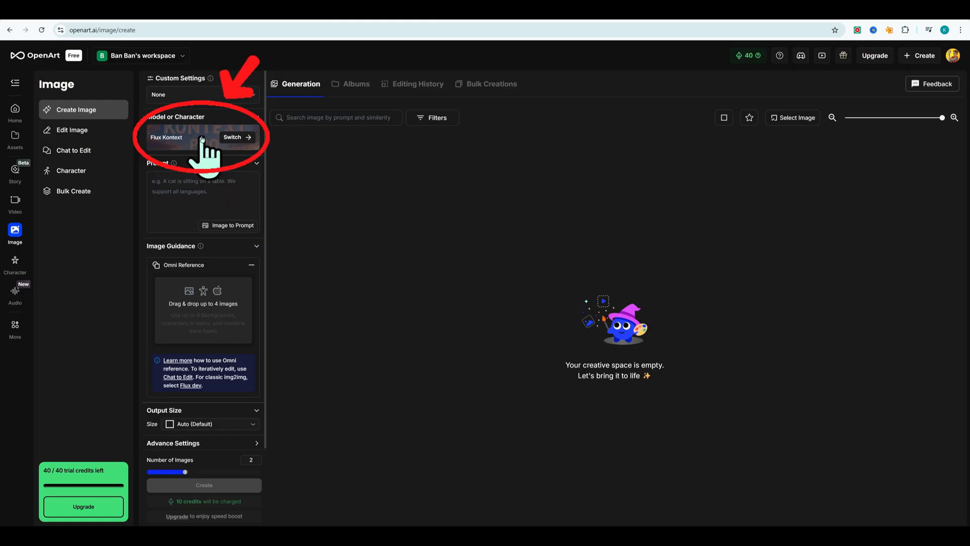
click(235, 137)
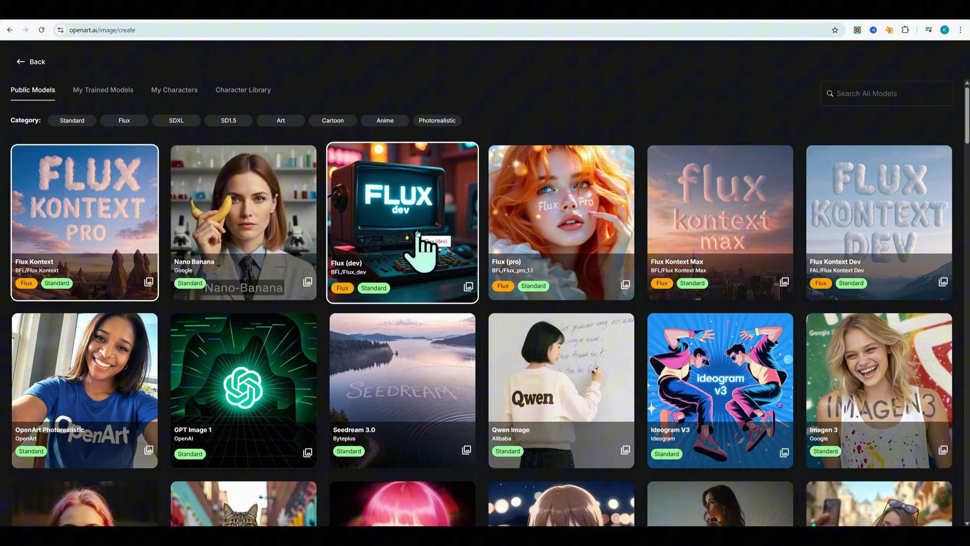
click(402, 220)
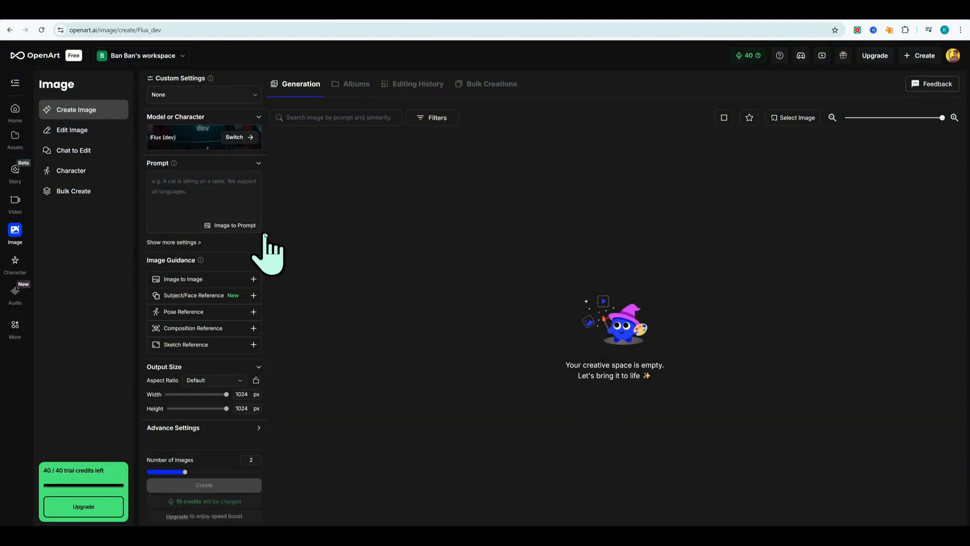
- Paste the Scene 1 bedroom prompt, set Cinema 16:9, and generate the images
click(204, 193)
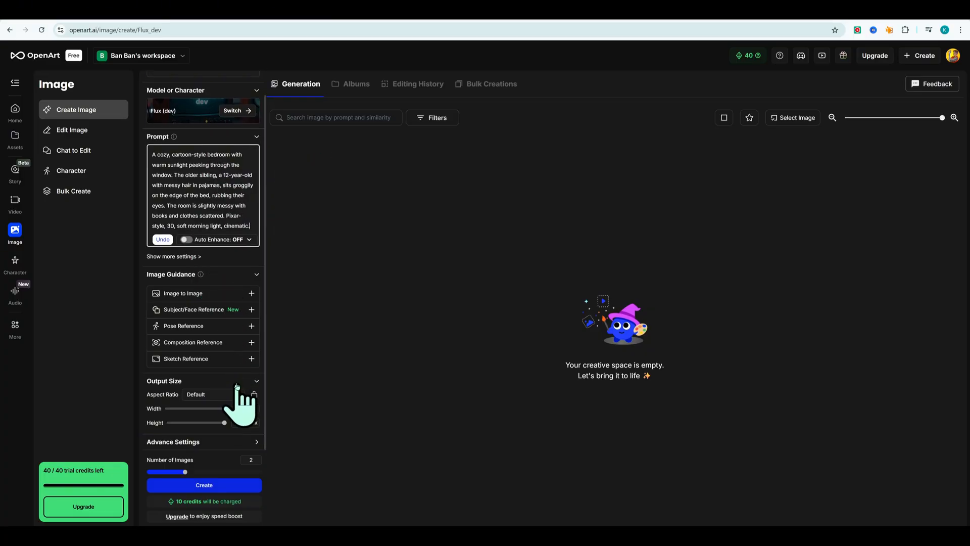
click(210, 394)
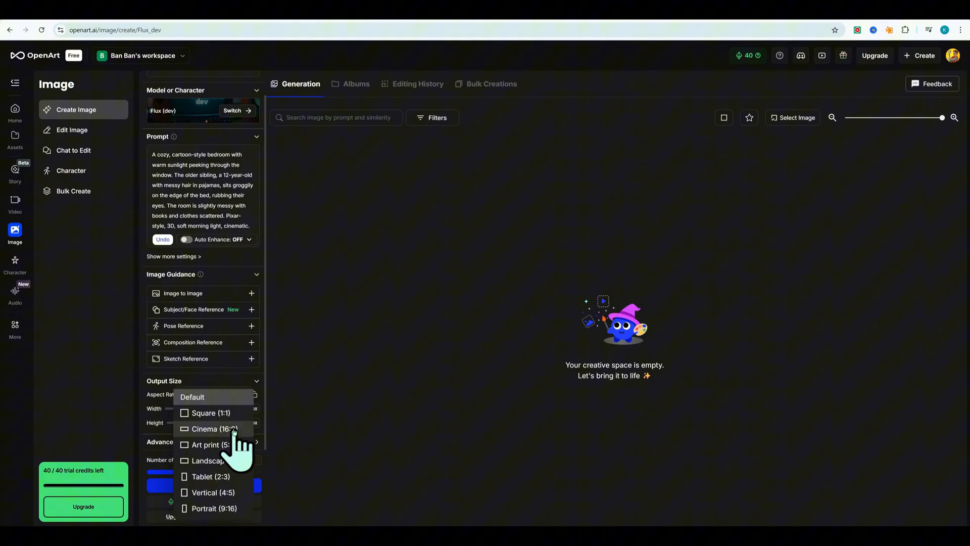
click(209, 429)
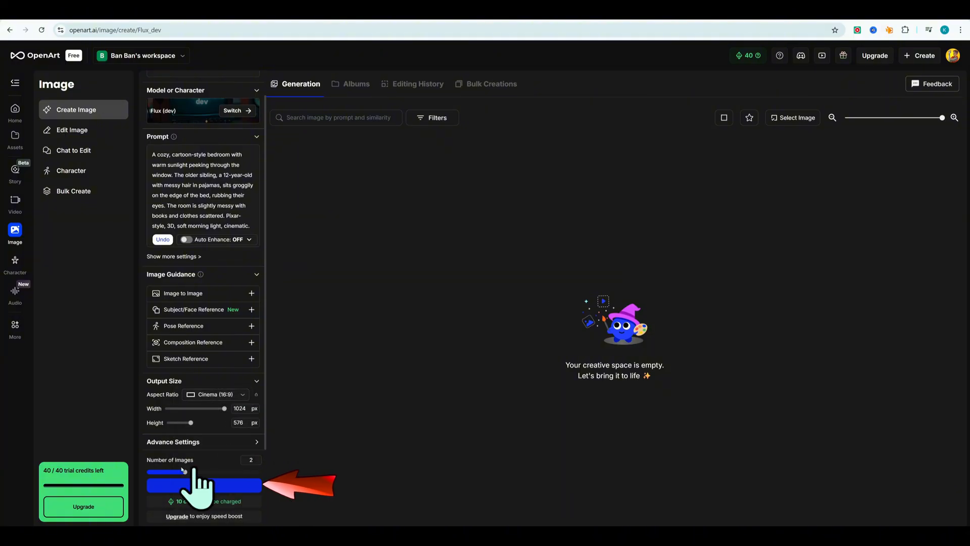
click(204, 485)
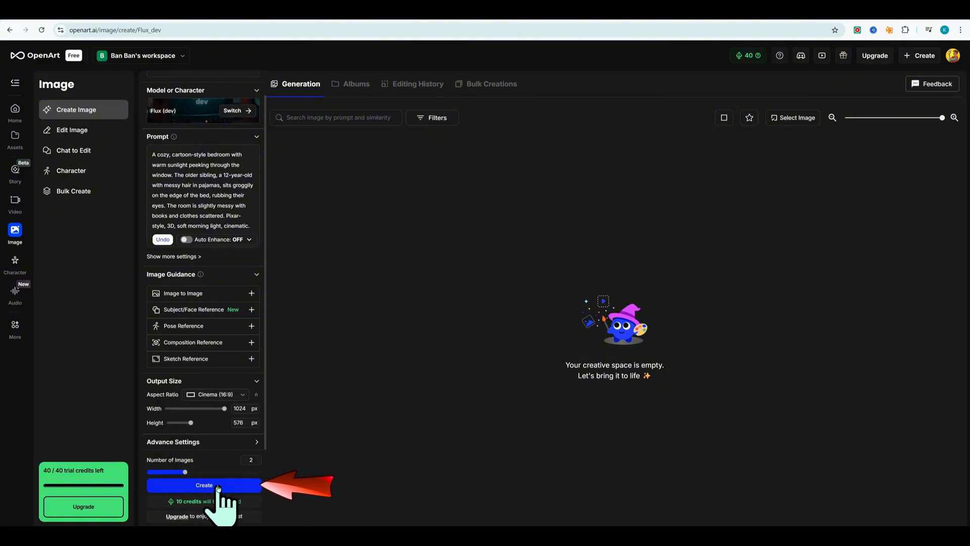
click(203, 485)
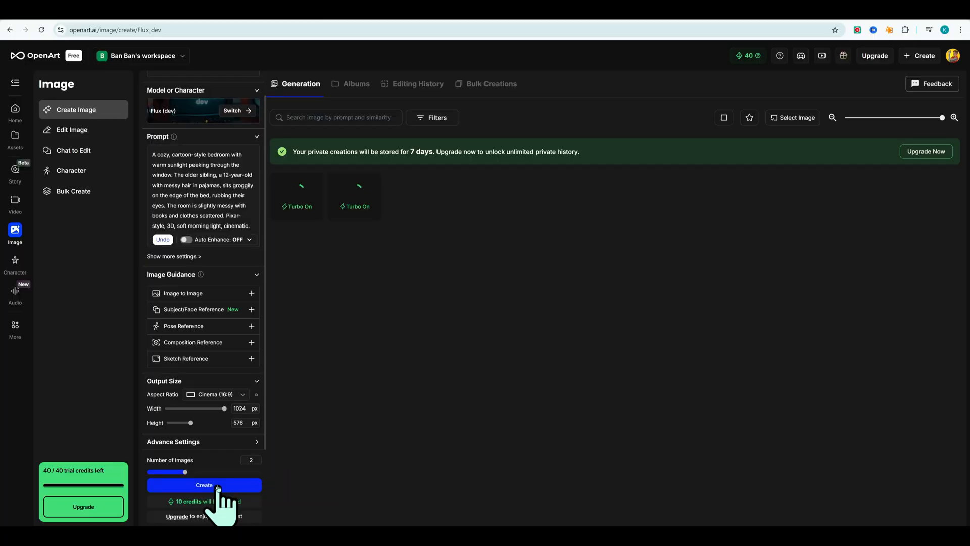
click(204, 485)
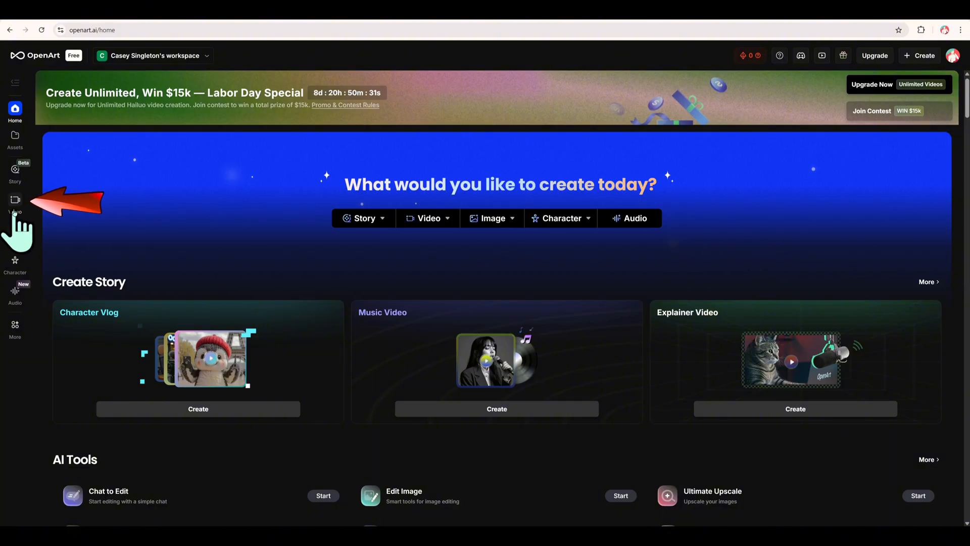
- Generate a 6s 768P MiniMax Hailuo 02 video from the bedroom image
click(15, 200)
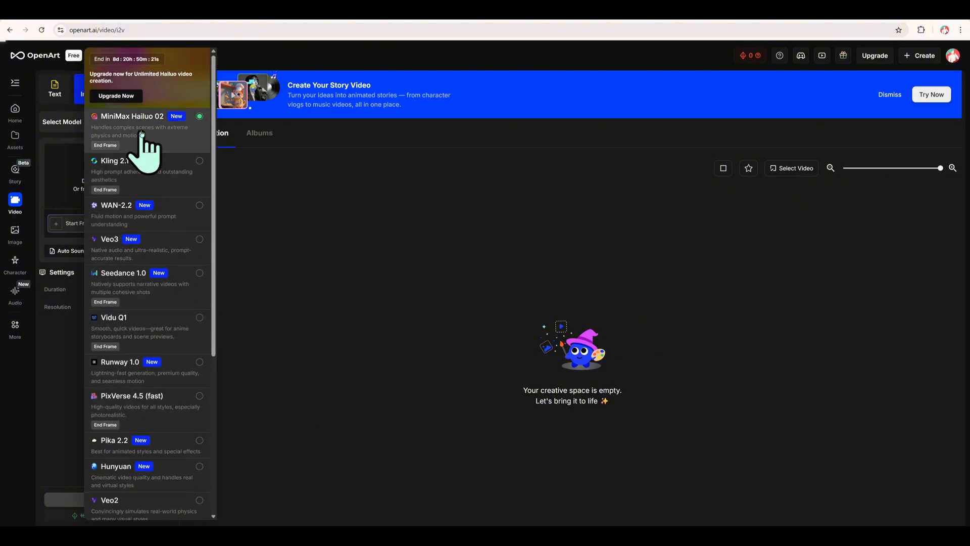
click(133, 116)
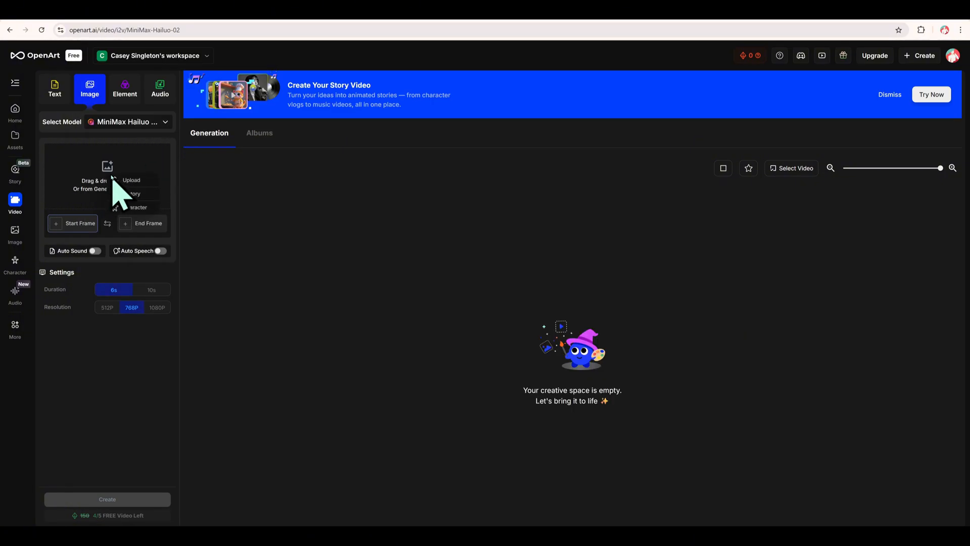
click(131, 180)
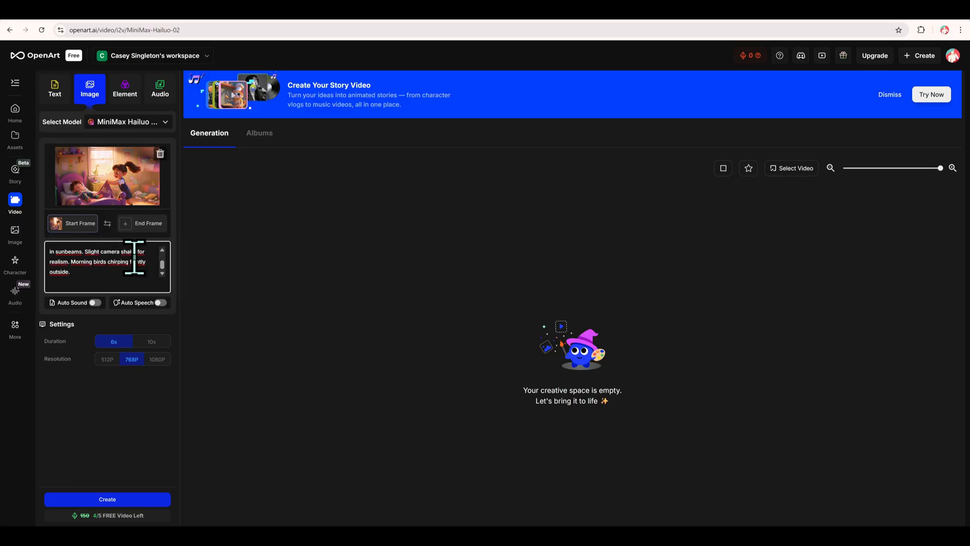
click(151, 341)
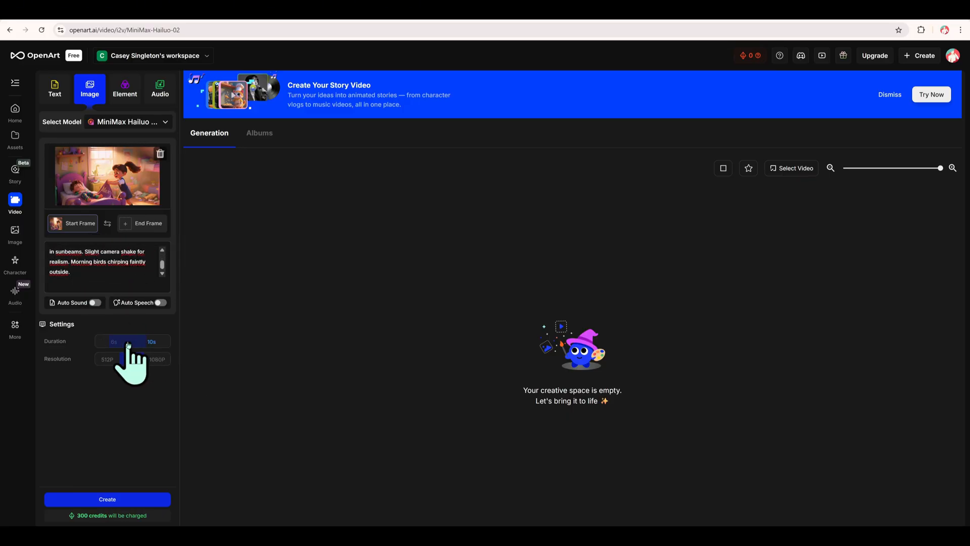
click(132, 359)
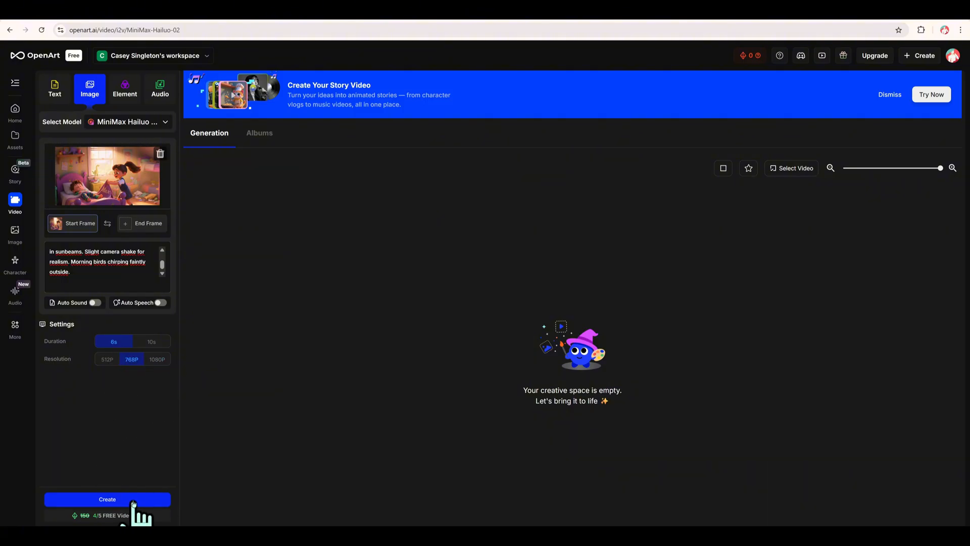
click(107, 499)
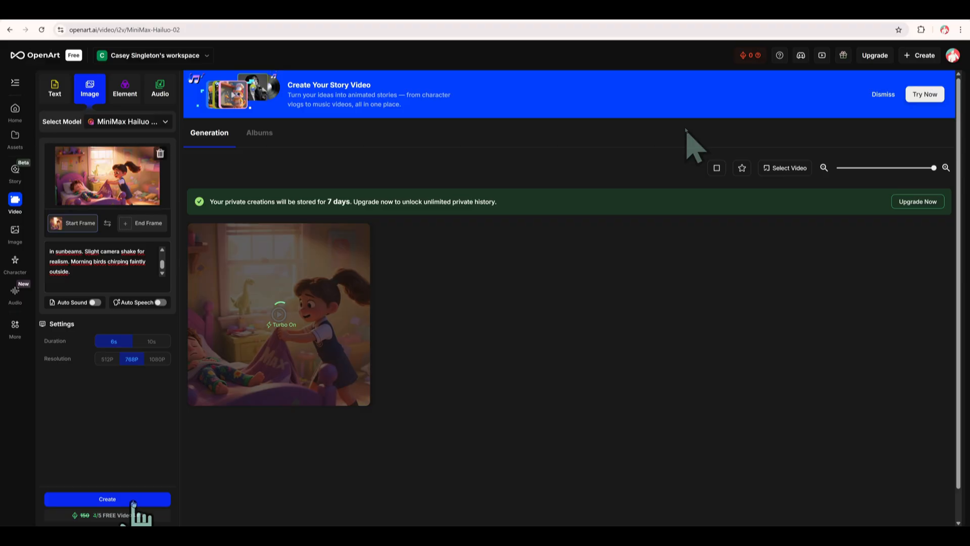
click(107, 498)
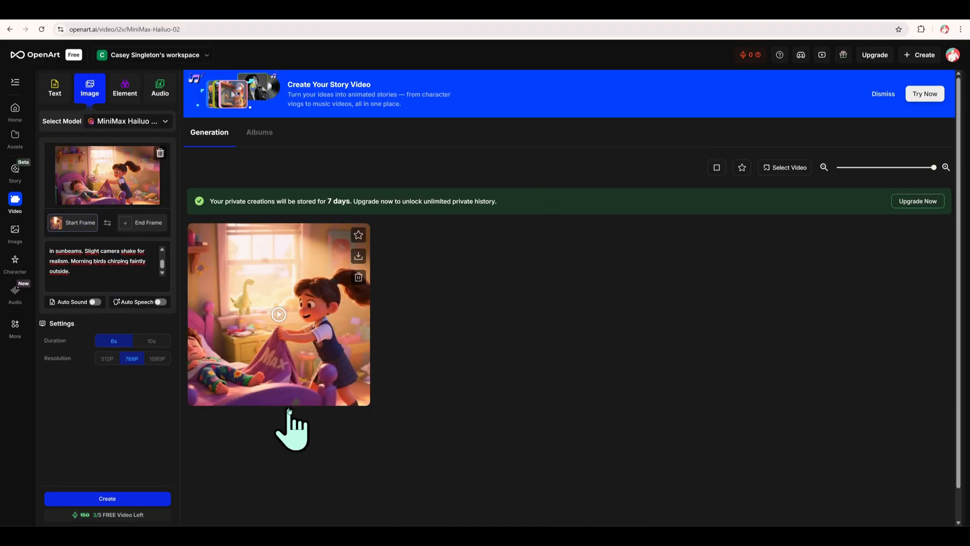
mouse_move(358, 256)
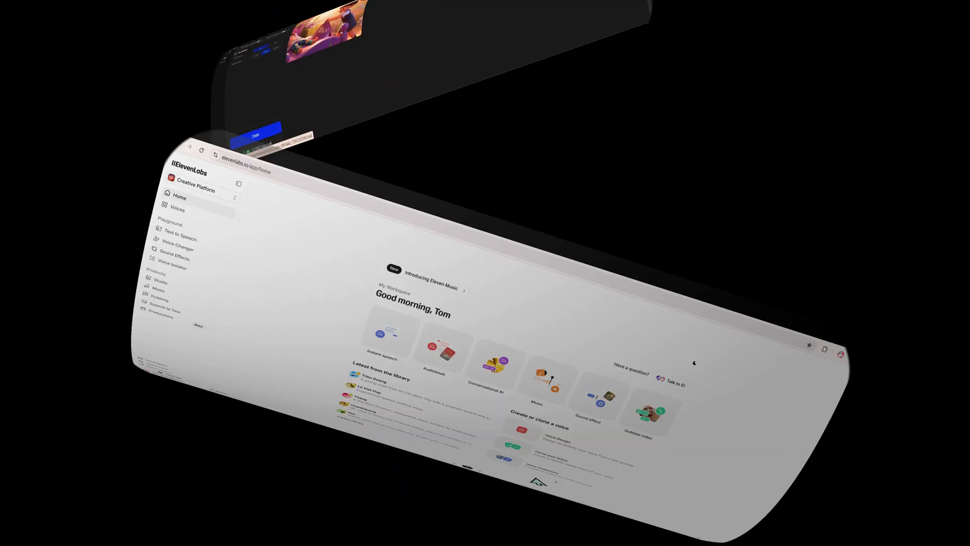
- Filter voices to English, Characters & Animation, female and young, then check Brittani's options
click(31, 108)
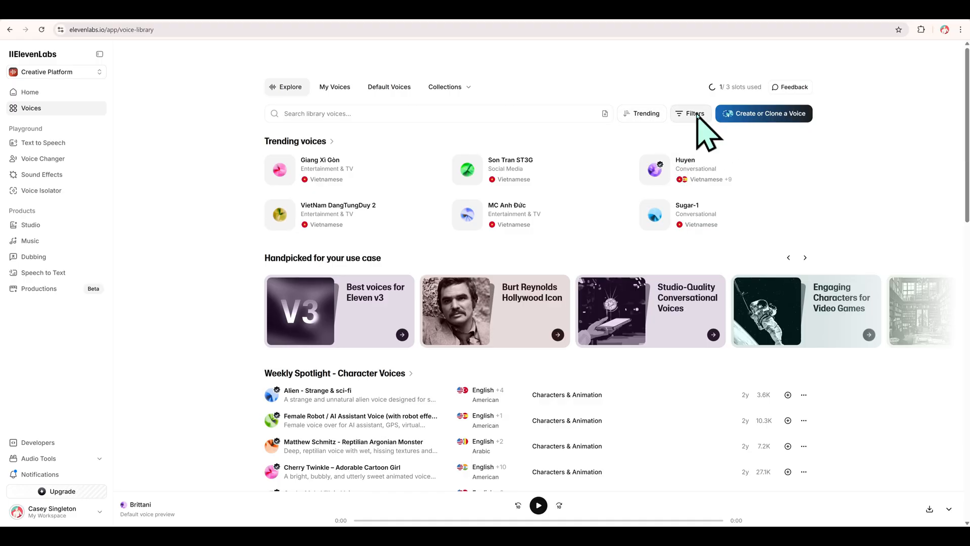
click(690, 113)
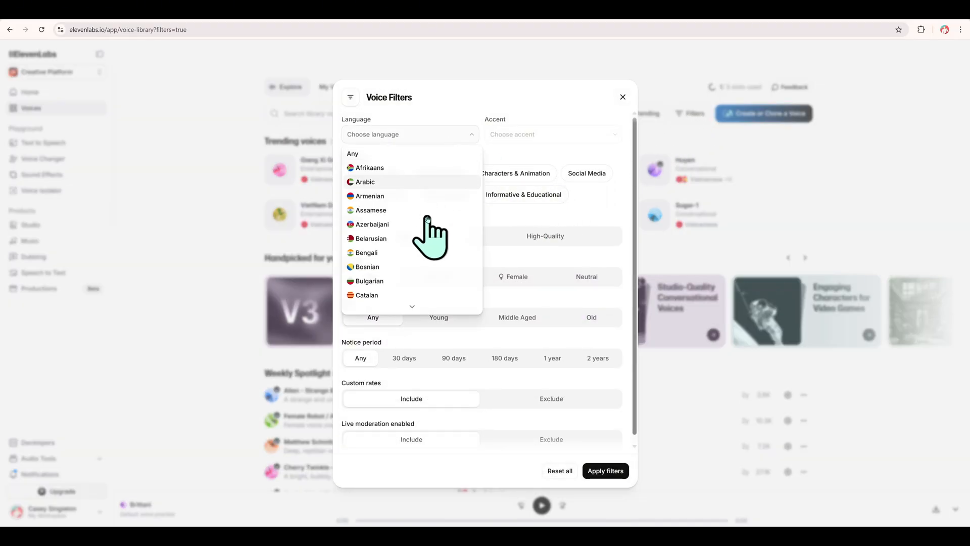
scroll(down, 3)
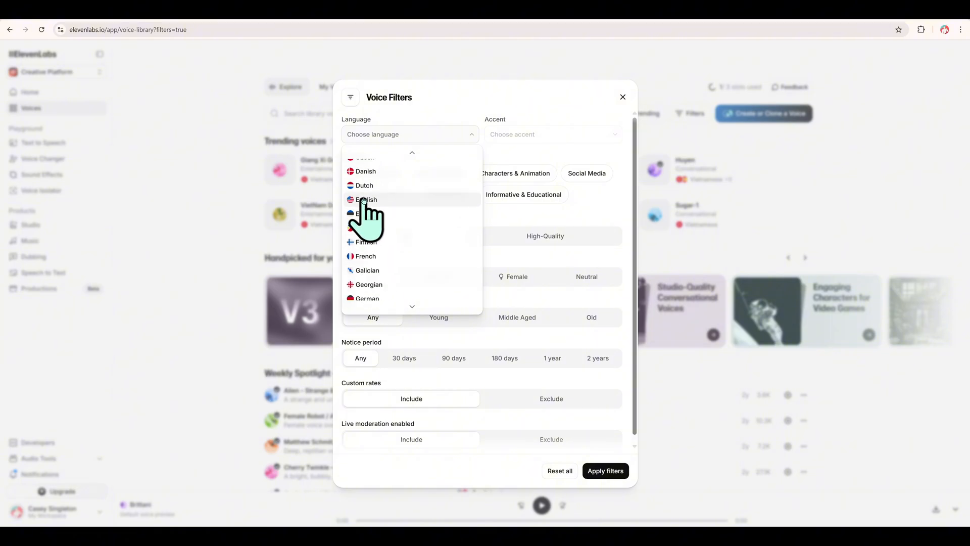
click(365, 199)
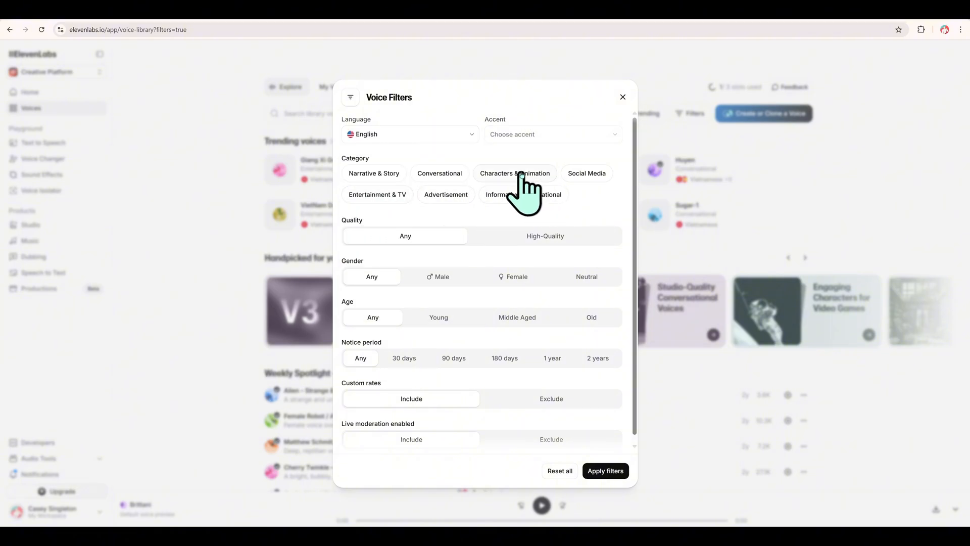
click(514, 173)
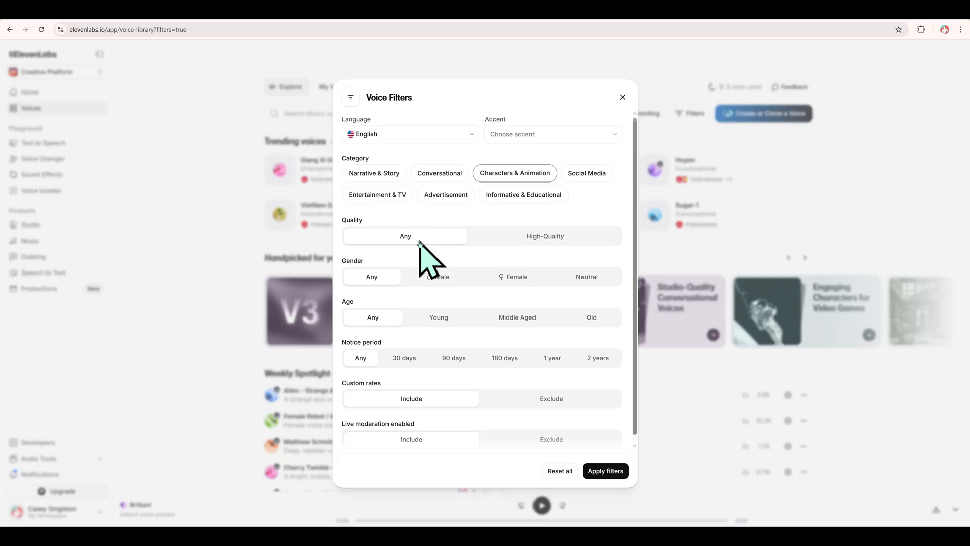
click(516, 277)
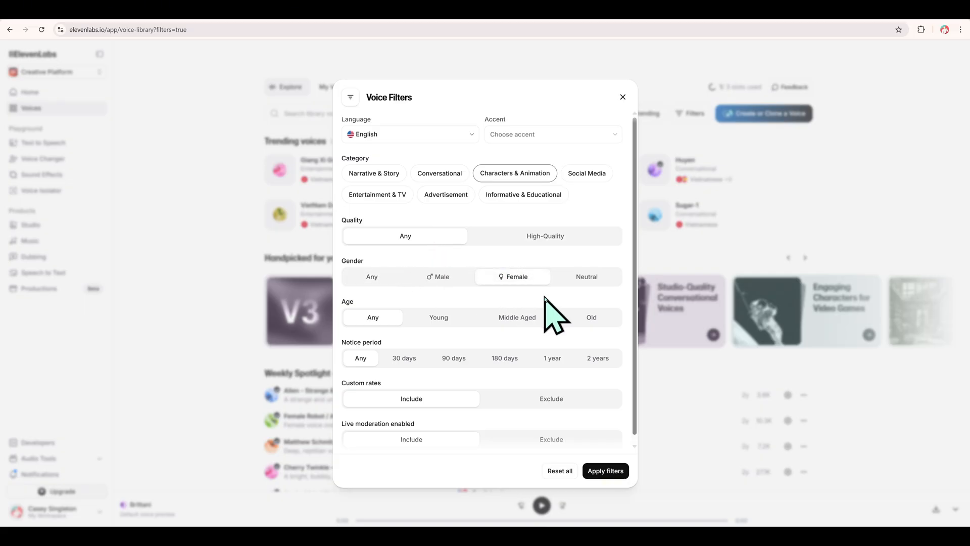
click(438, 317)
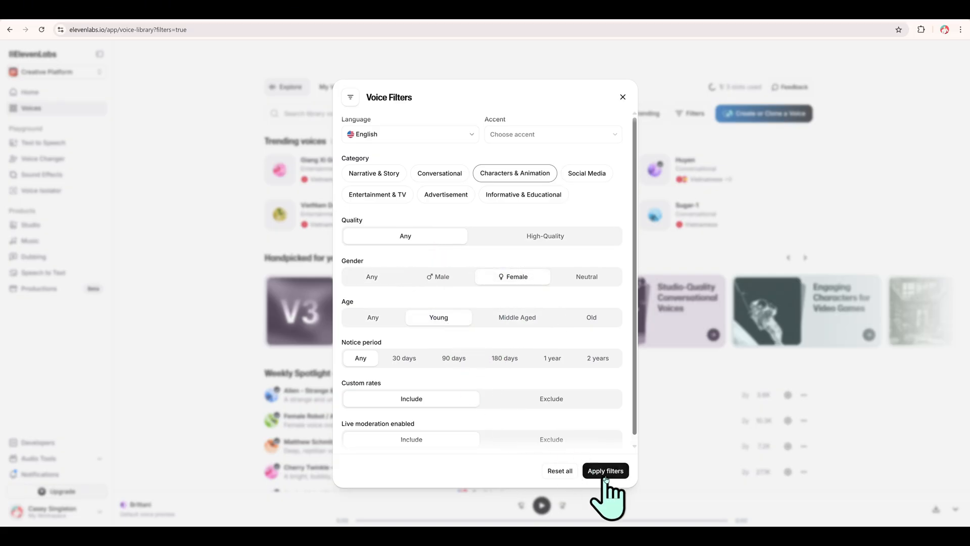
click(605, 470)
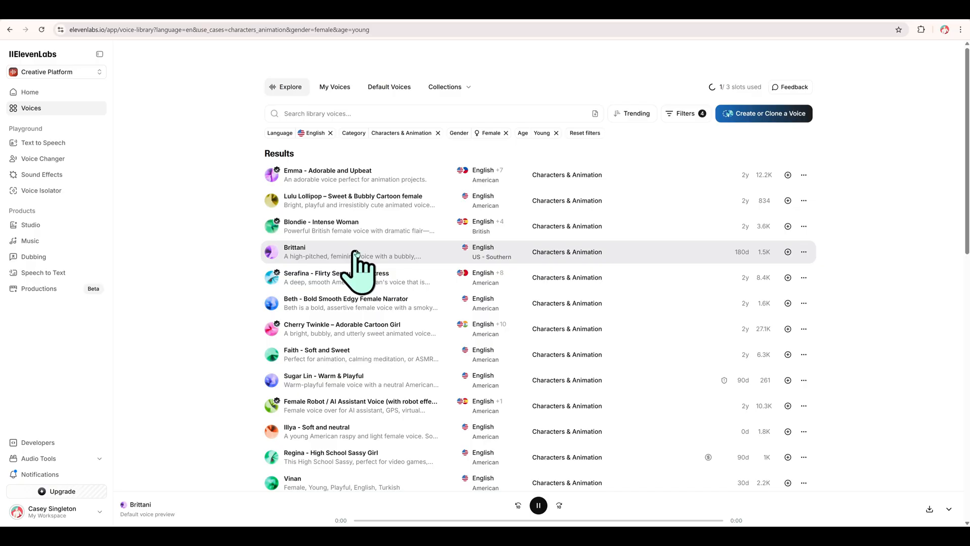
mouse_move(787, 252)
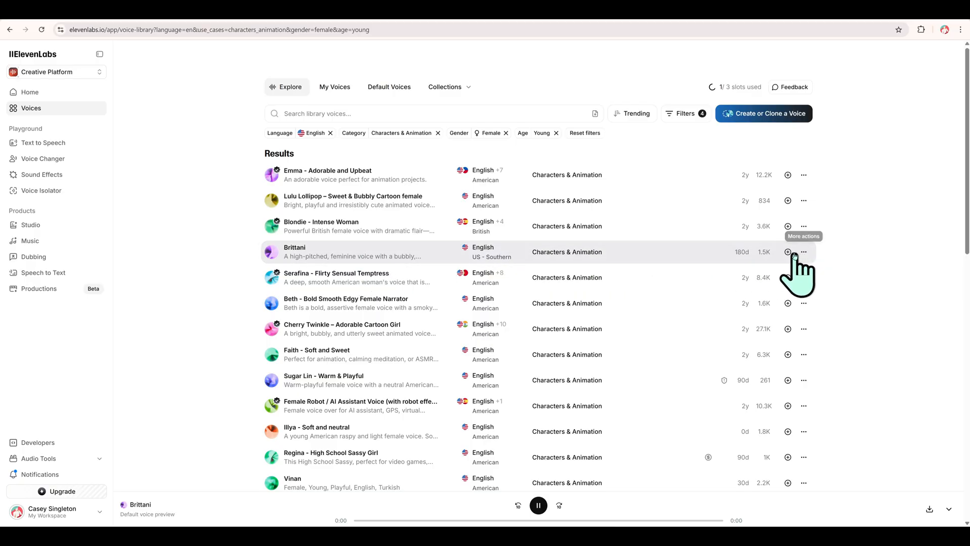
click(787, 251)
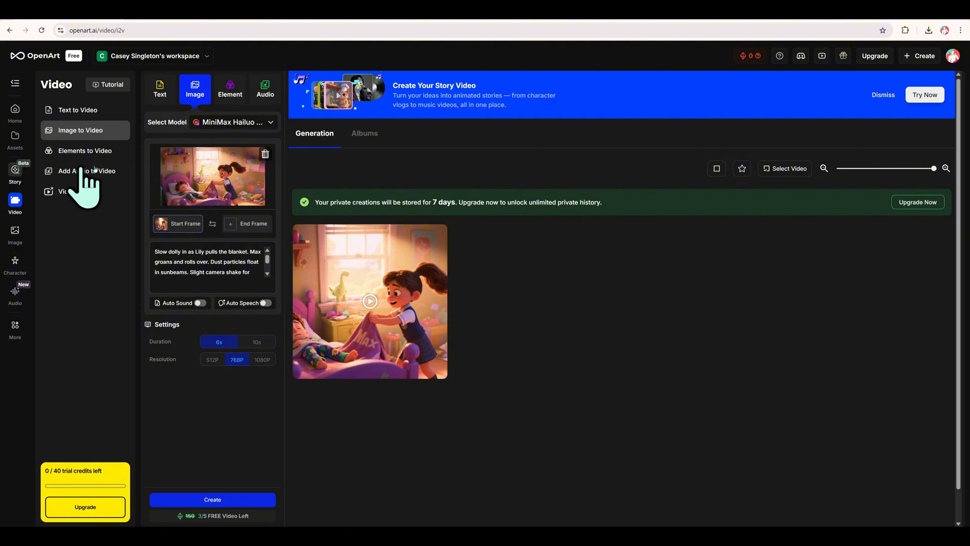
- Generate a lip-synced version of the bedroom clip via Add Audio to Video
click(16, 83)
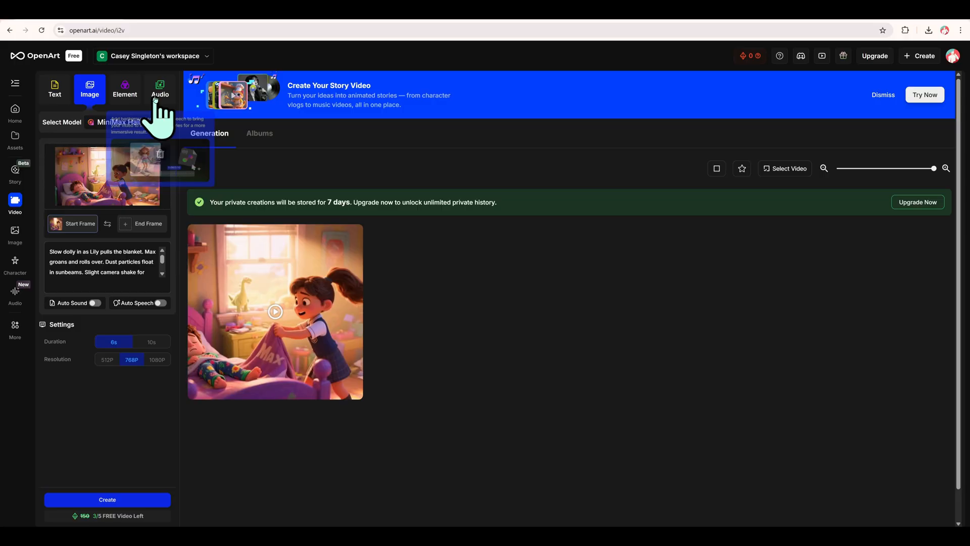
click(160, 88)
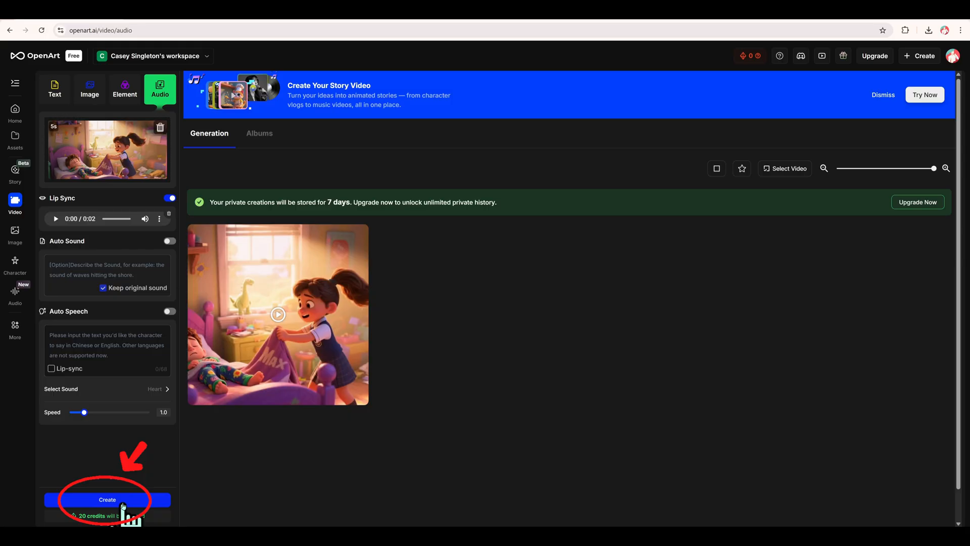
click(107, 500)
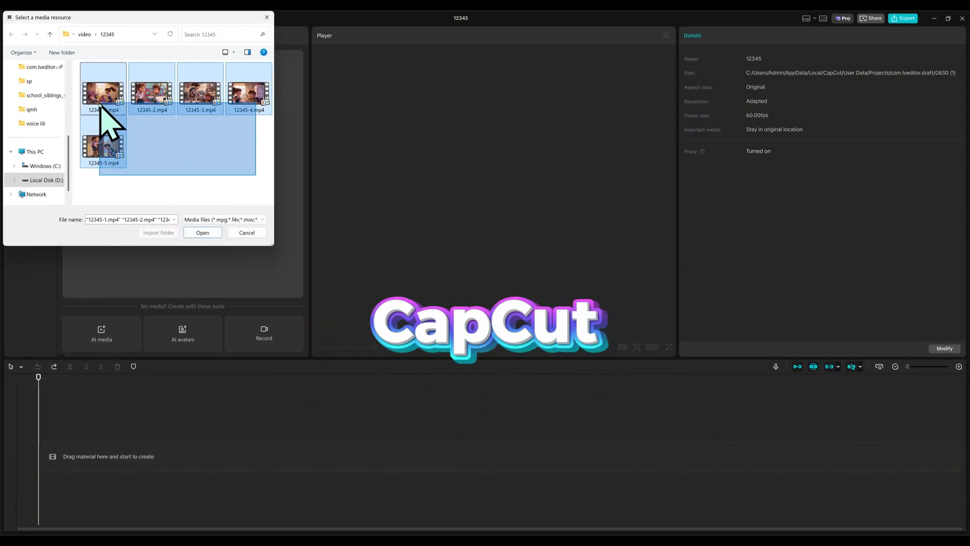
- Import the five scene clips into CapCut and add transitions with duplicate frames allowed
click(203, 232)
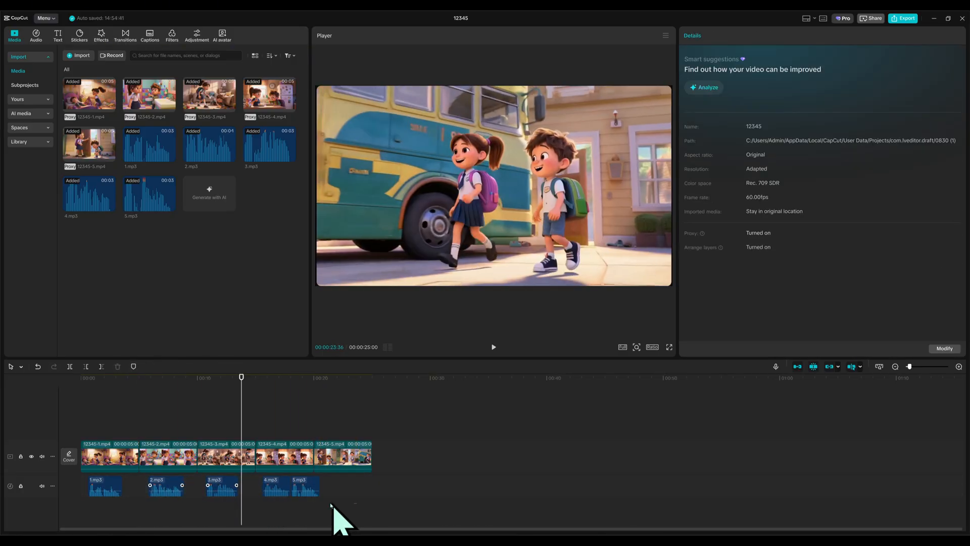
click(339, 489)
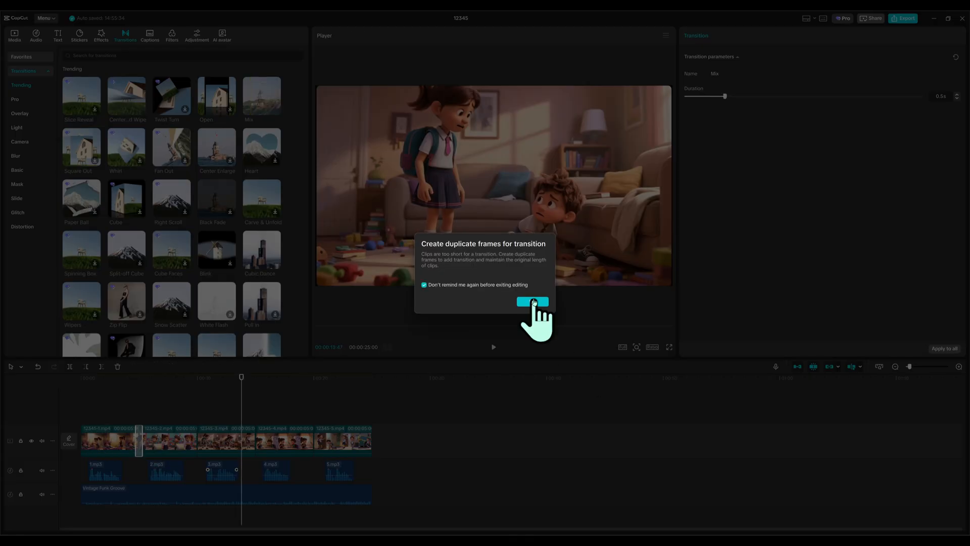
click(532, 303)
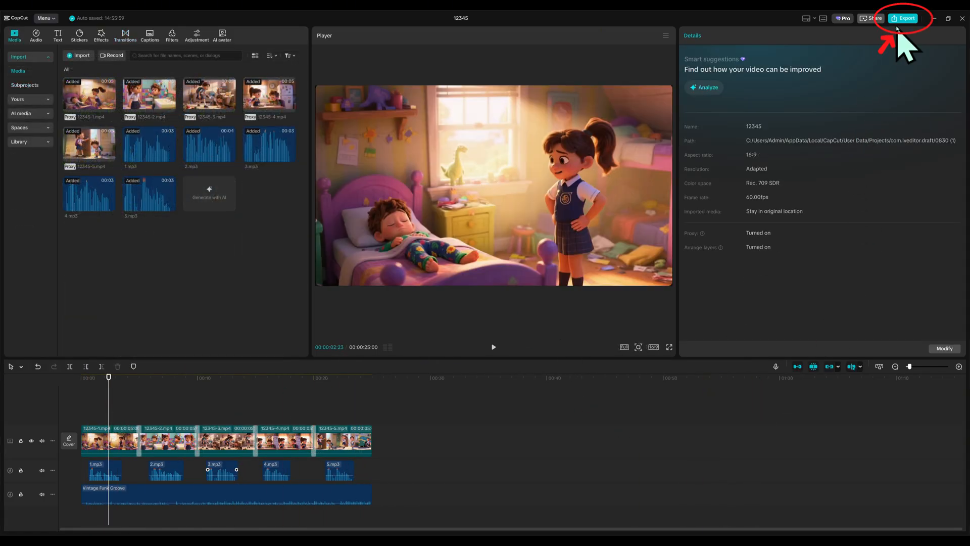
click(904, 18)
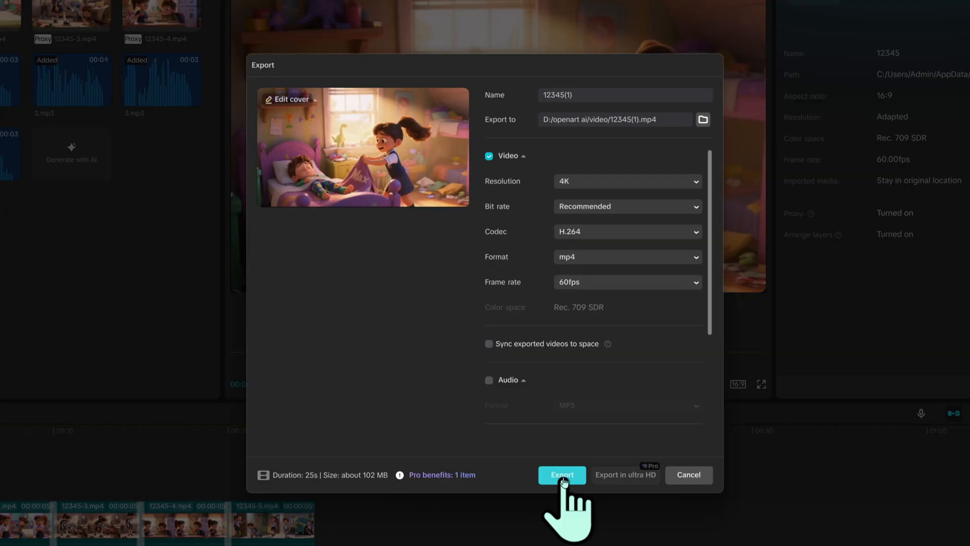
- Export the film as a 4K, 60fps H.264 MP4
click(562, 475)
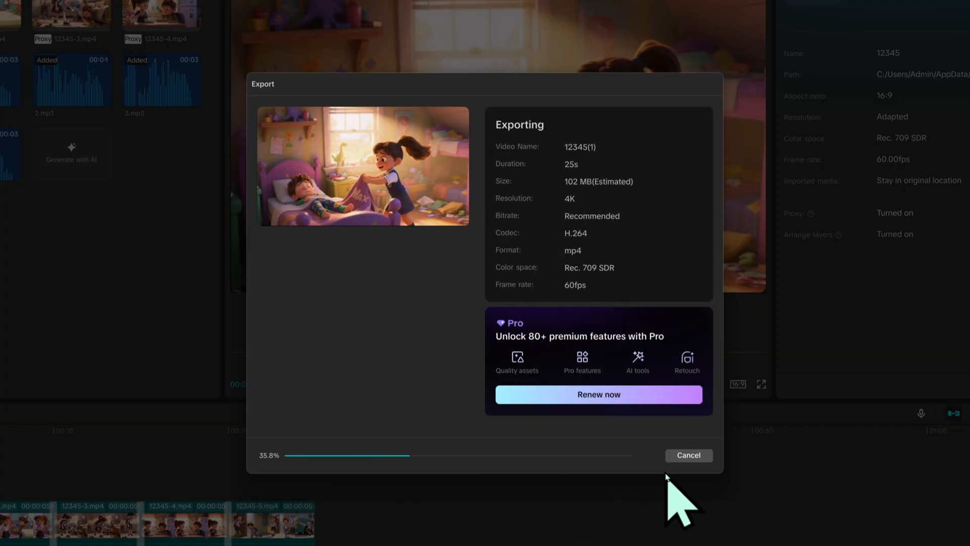